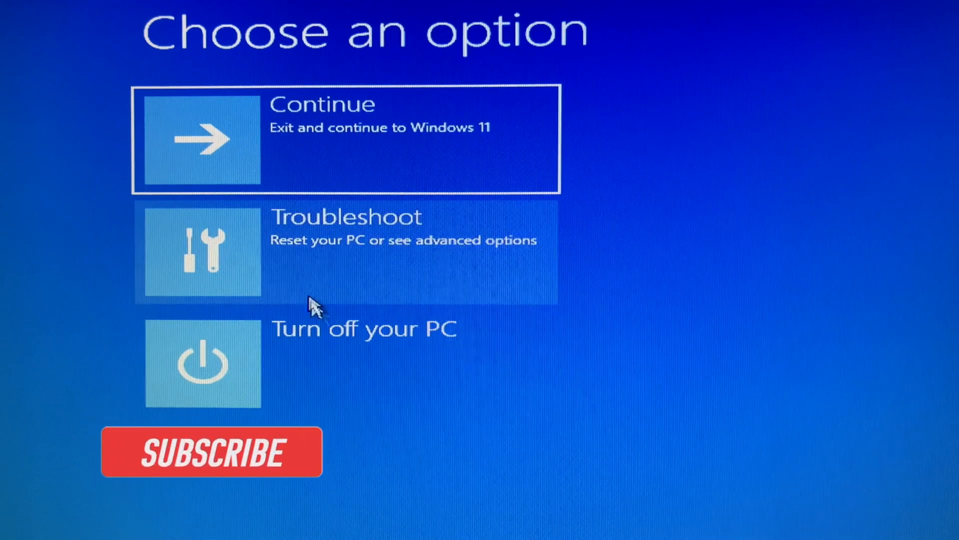
Go through Troubleshoot and Advanced options to launch System Image Recovery
click(211, 452)
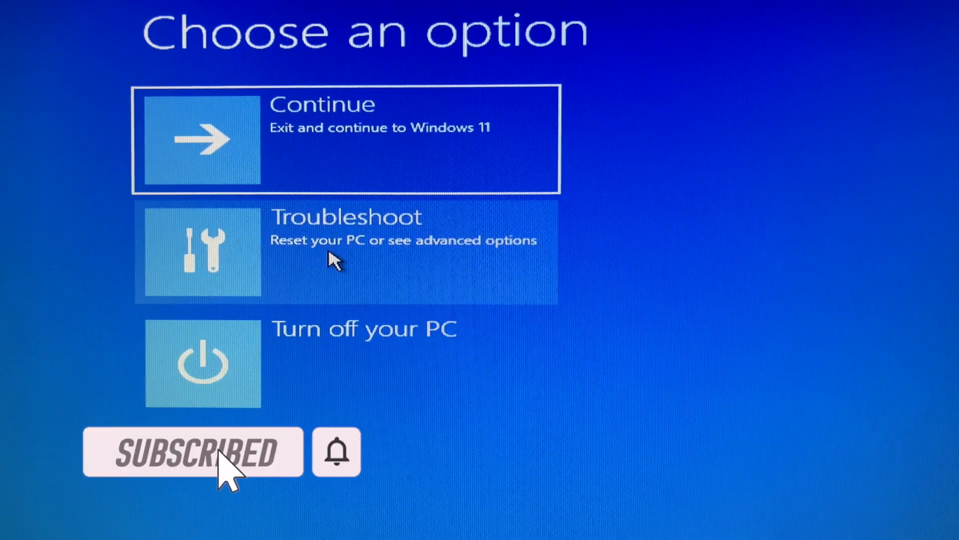
click(346, 252)
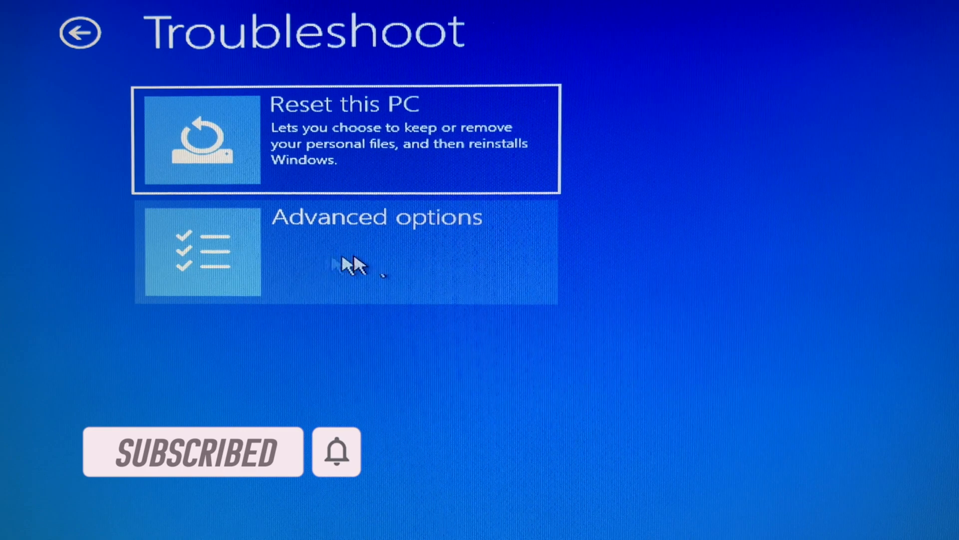
click(345, 252)
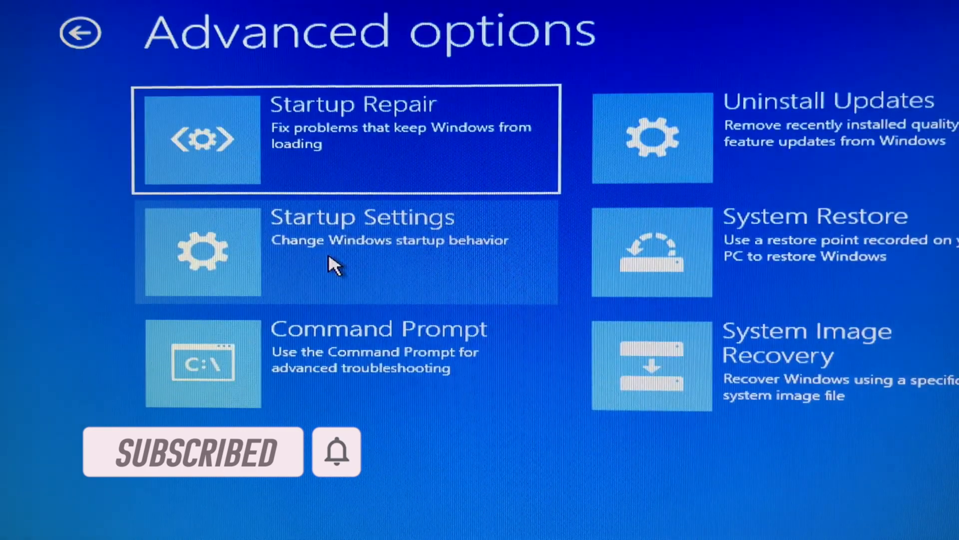
click(651, 363)
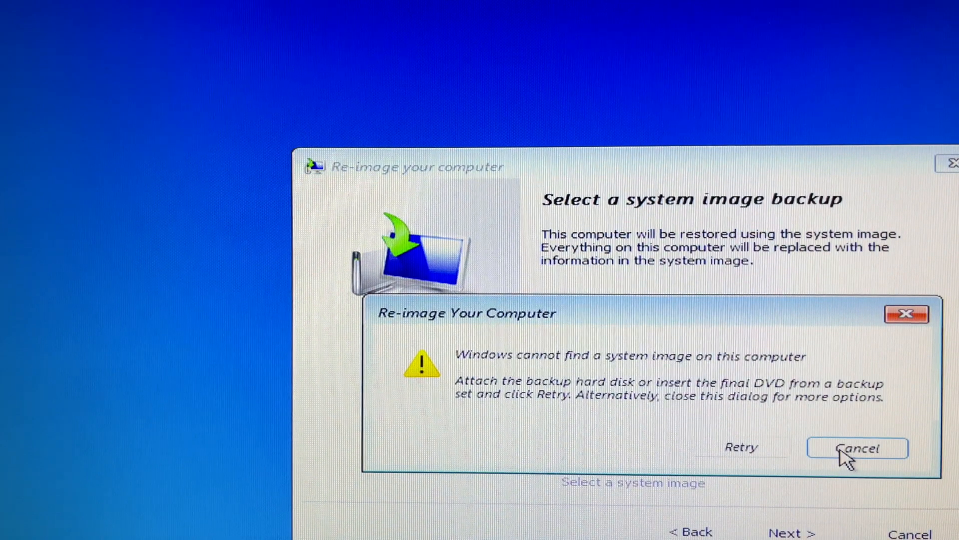
Dismiss the no-image warning and reach the Open file browser via Advanced and Add Drivers
click(857, 447)
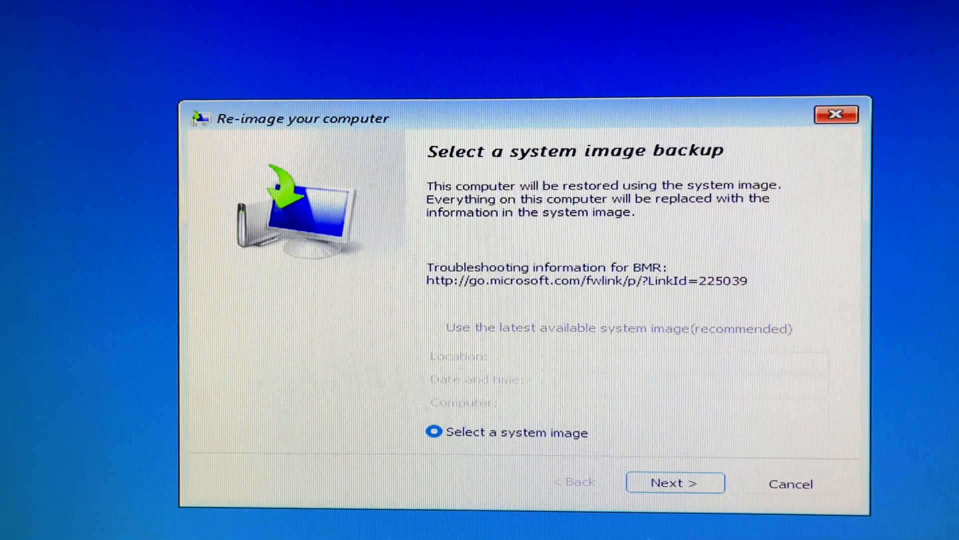
click(675, 482)
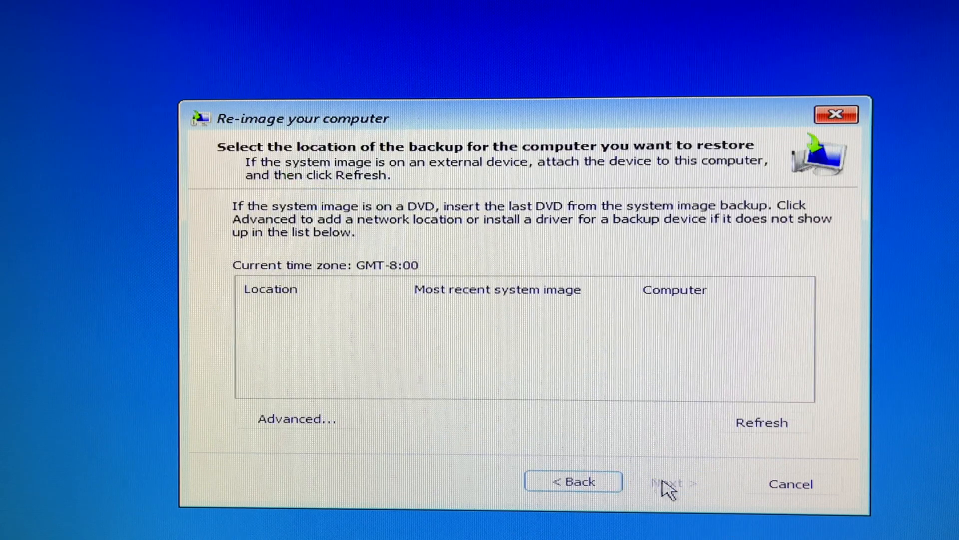
click(296, 418)
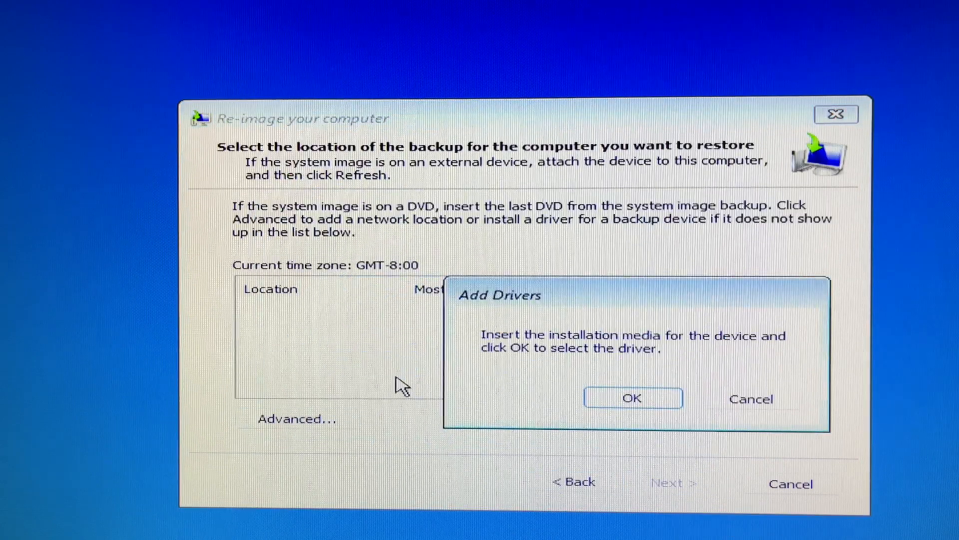
click(632, 398)
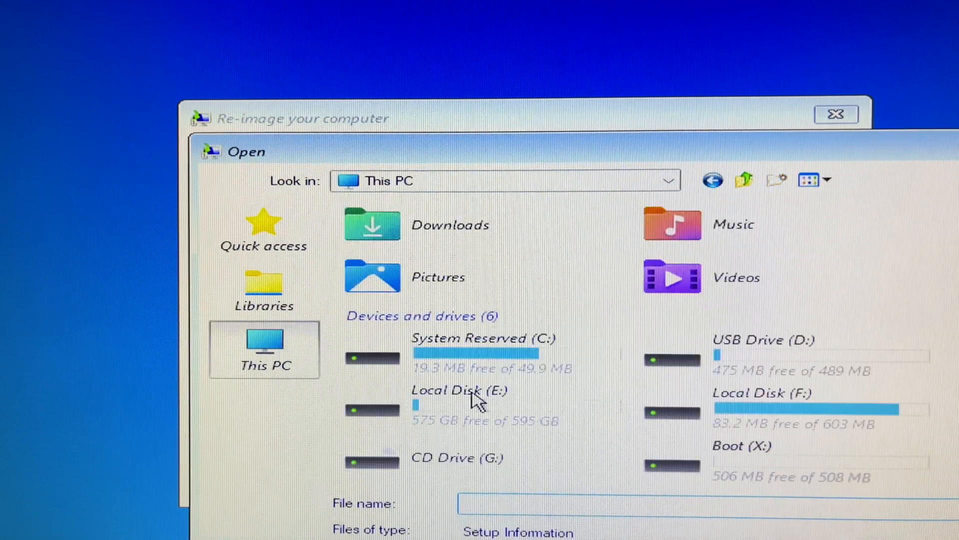
mouse_move(725, 366)
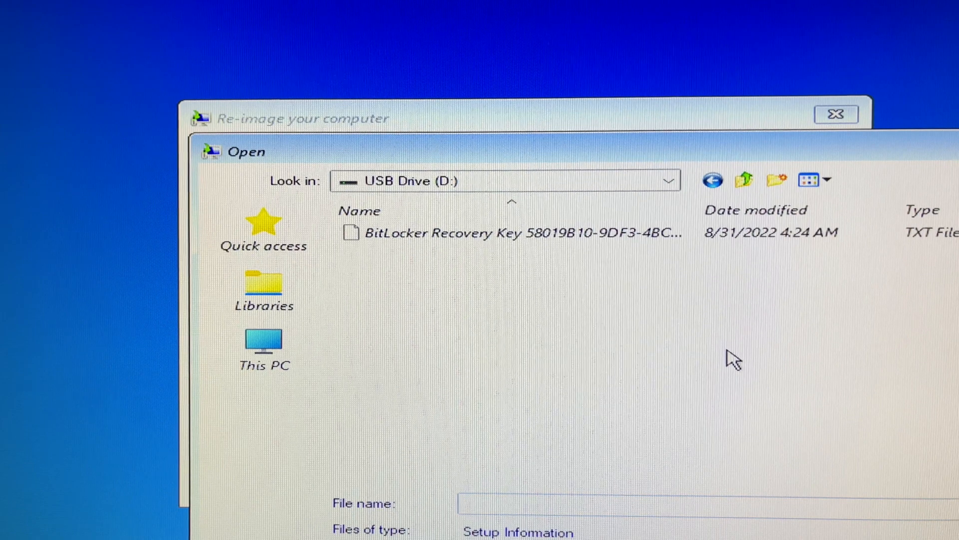
mouse_move(778, 239)
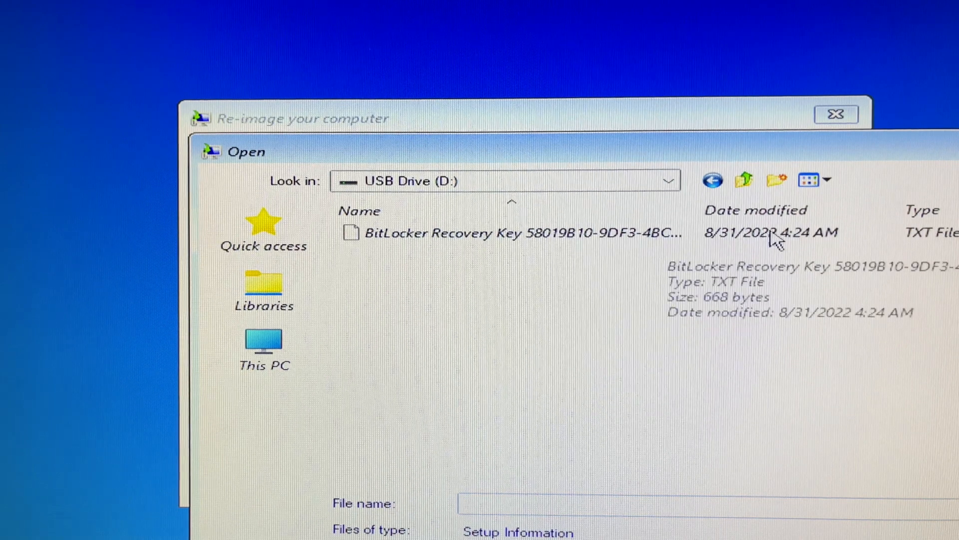
mouse_move(827, 245)
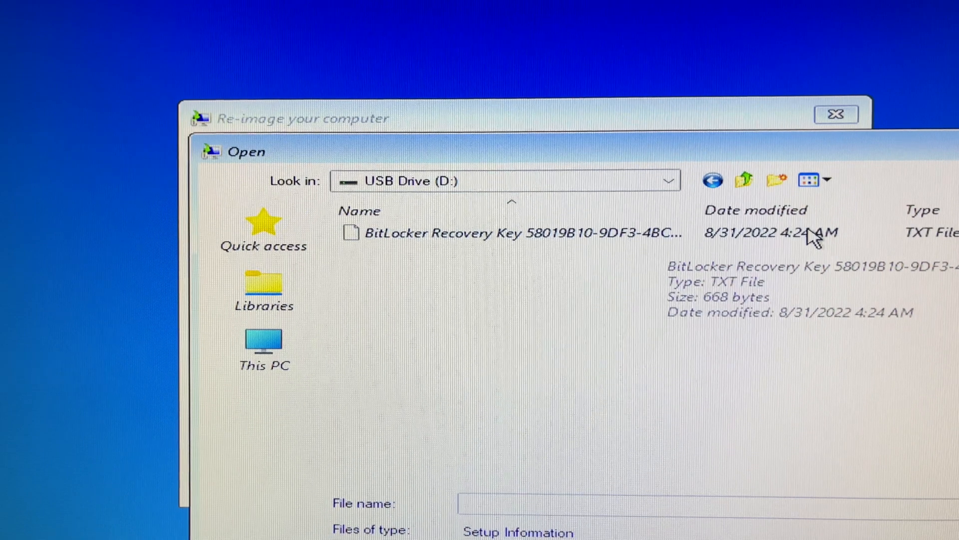
Select the BitLocker recovery key text file on USB Drive (D:)
click(519, 233)
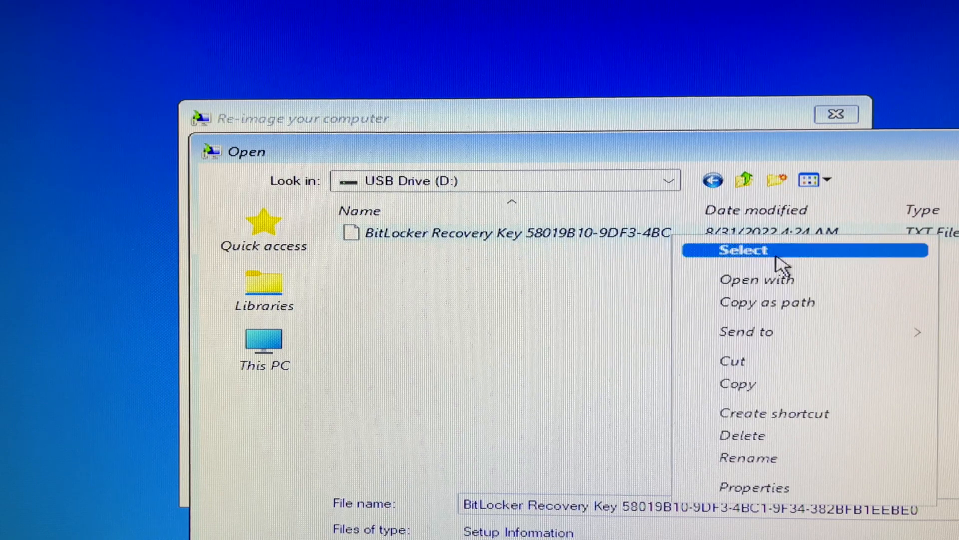
mouse_move(741, 380)
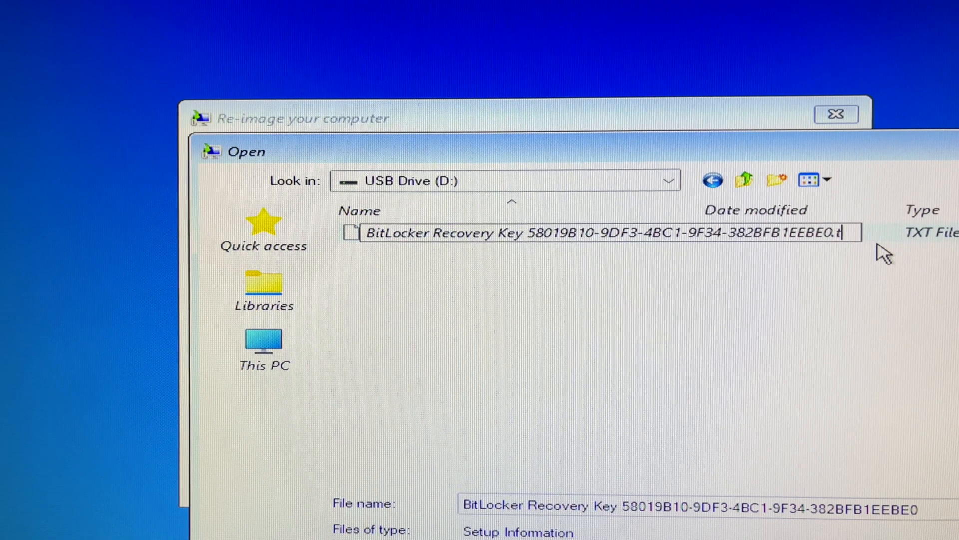
Rename the recovery key file's extension from .txt to .bat and confirm the warning
text(ba)
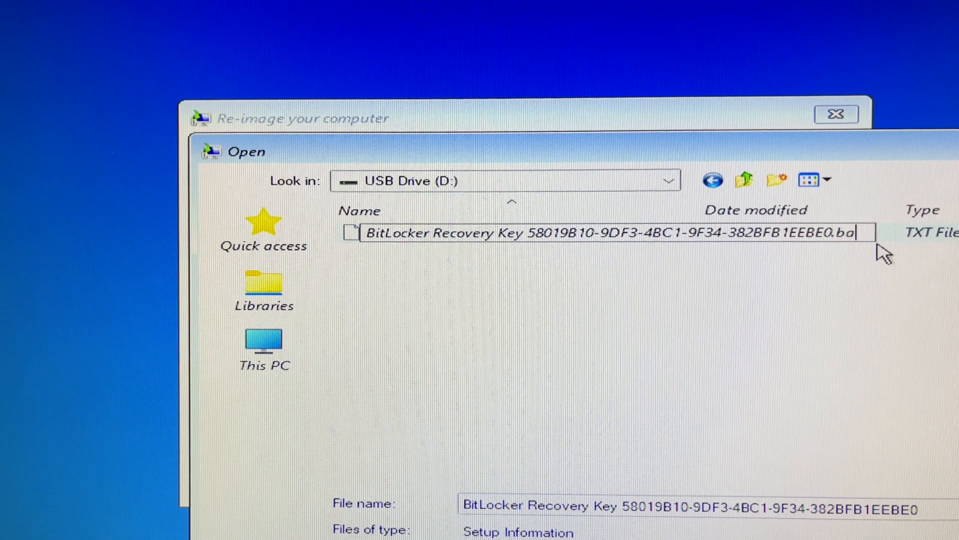
text(t)
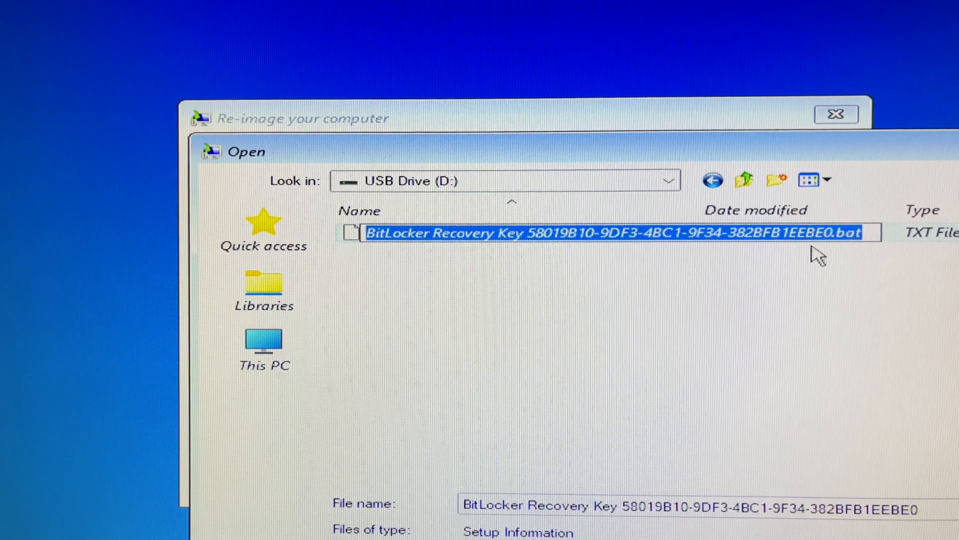
mouse_move(851, 282)
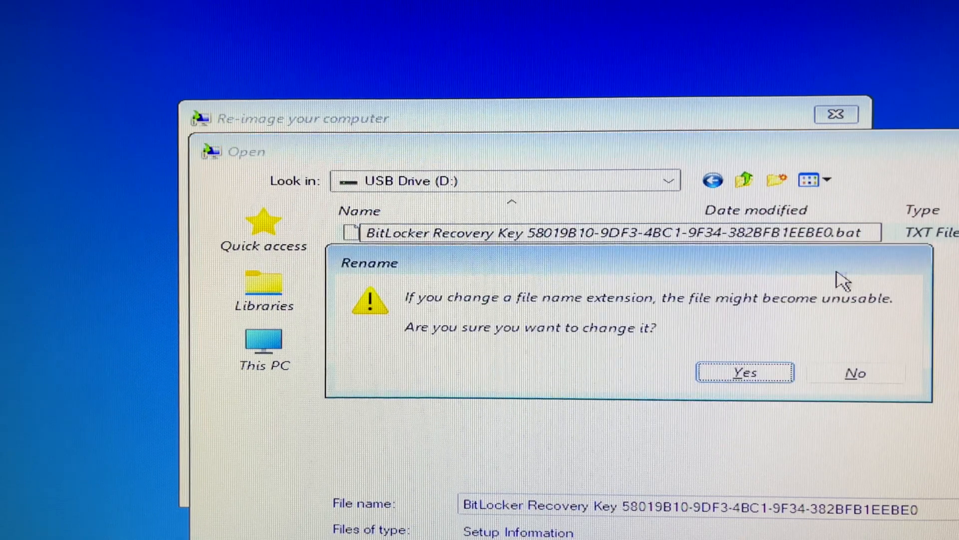
click(744, 372)
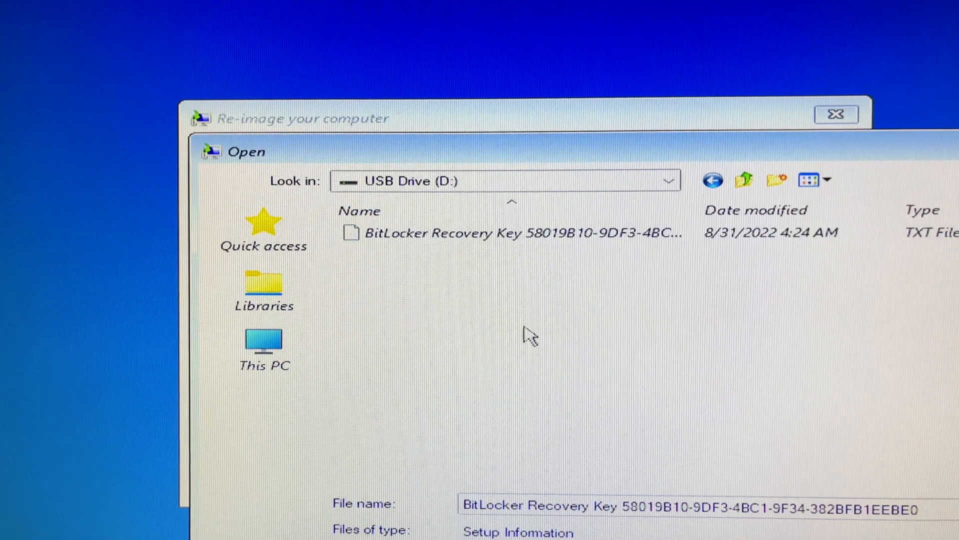
mouse_move(827, 294)
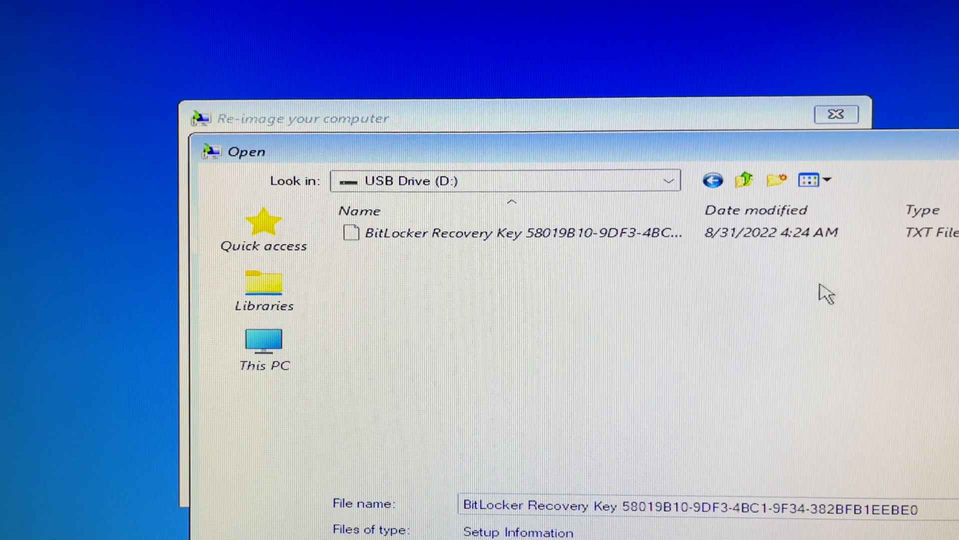
Refresh the USB listing so the key file shows as a Windows batch file
right_click(514, 233)
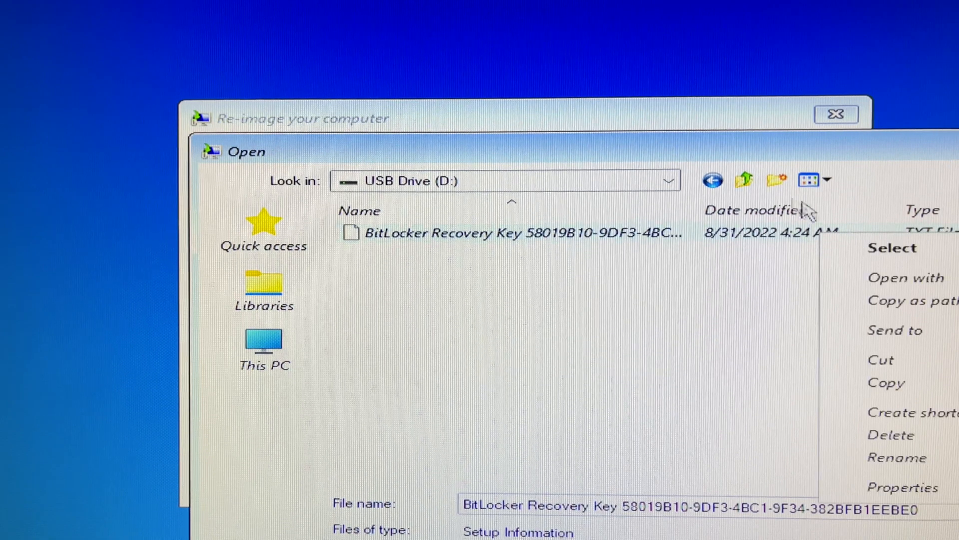
click(264, 340)
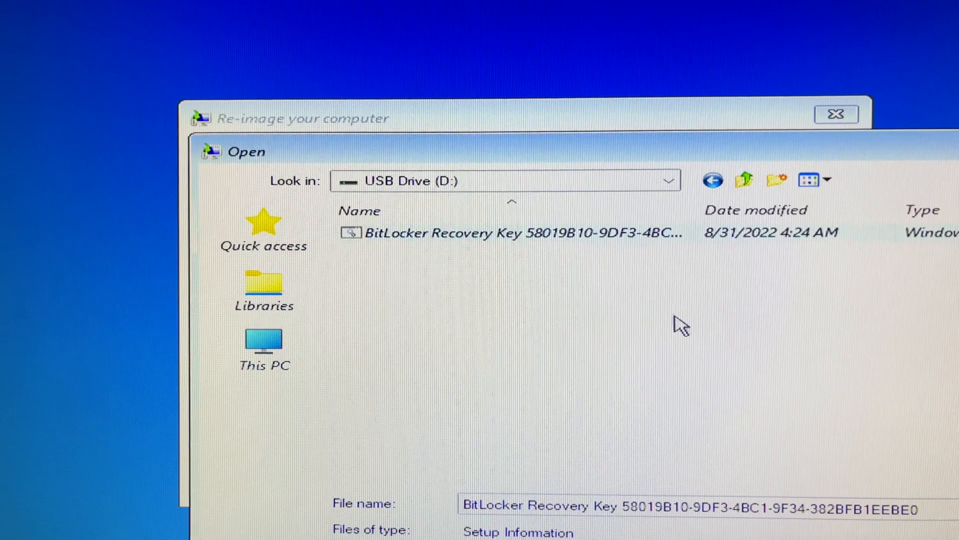
Use Edit on the .bat file to show the recovery key text in Notepad
right_click(453, 233)
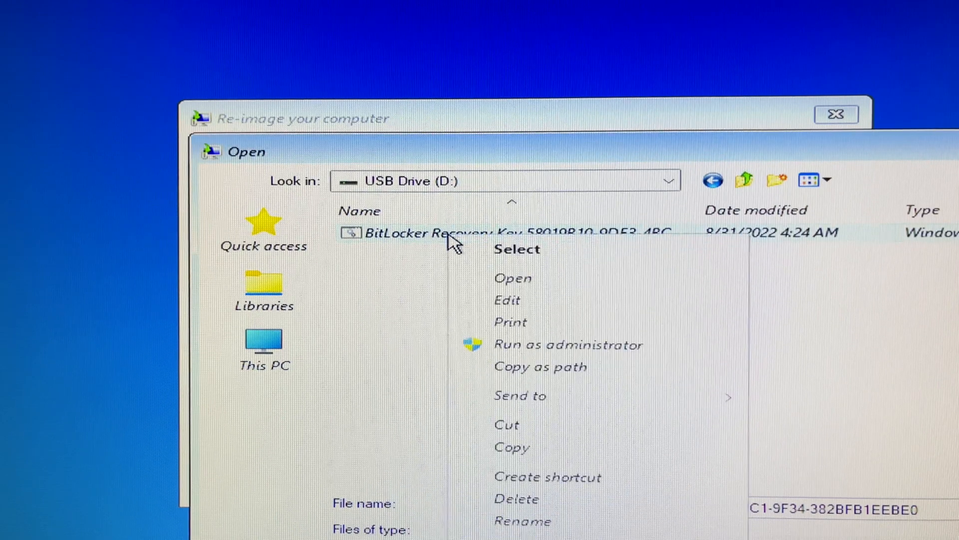
click(513, 277)
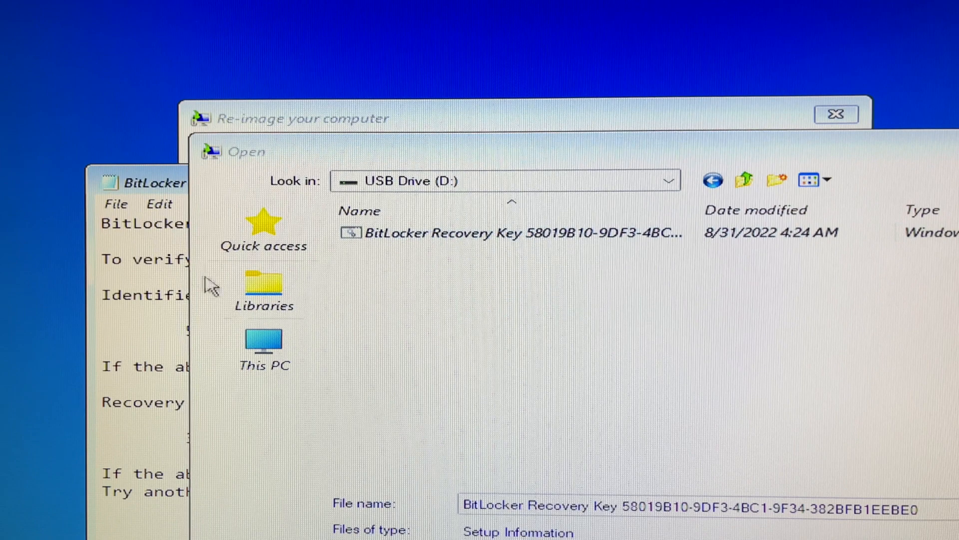